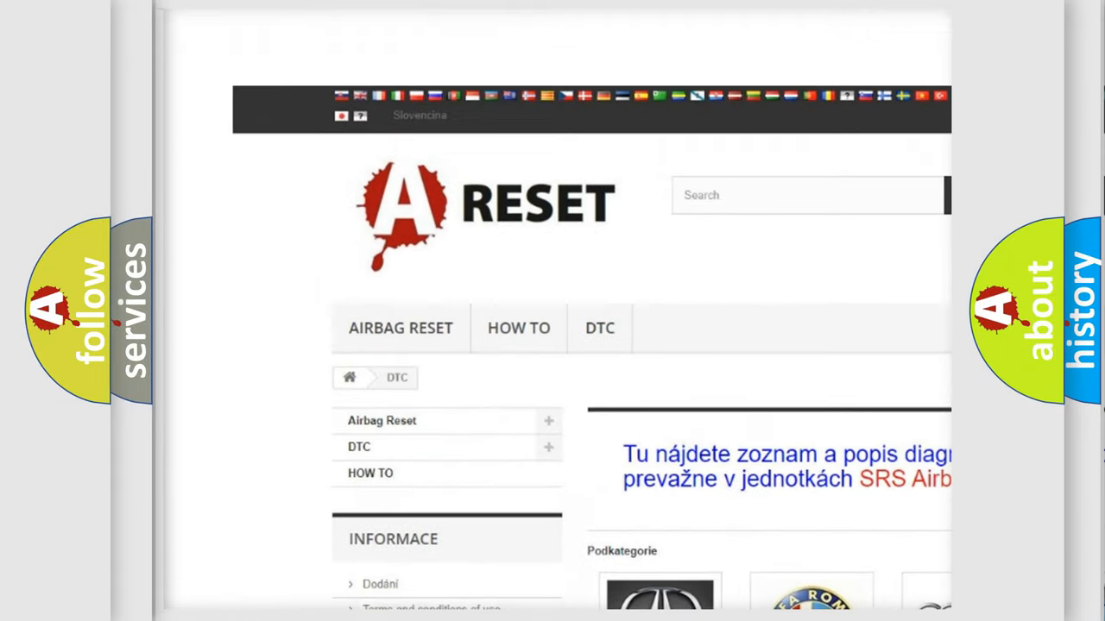
Scroll the Fiat DTC list of B and C error codes down to the page footer
scroll("down", 3)
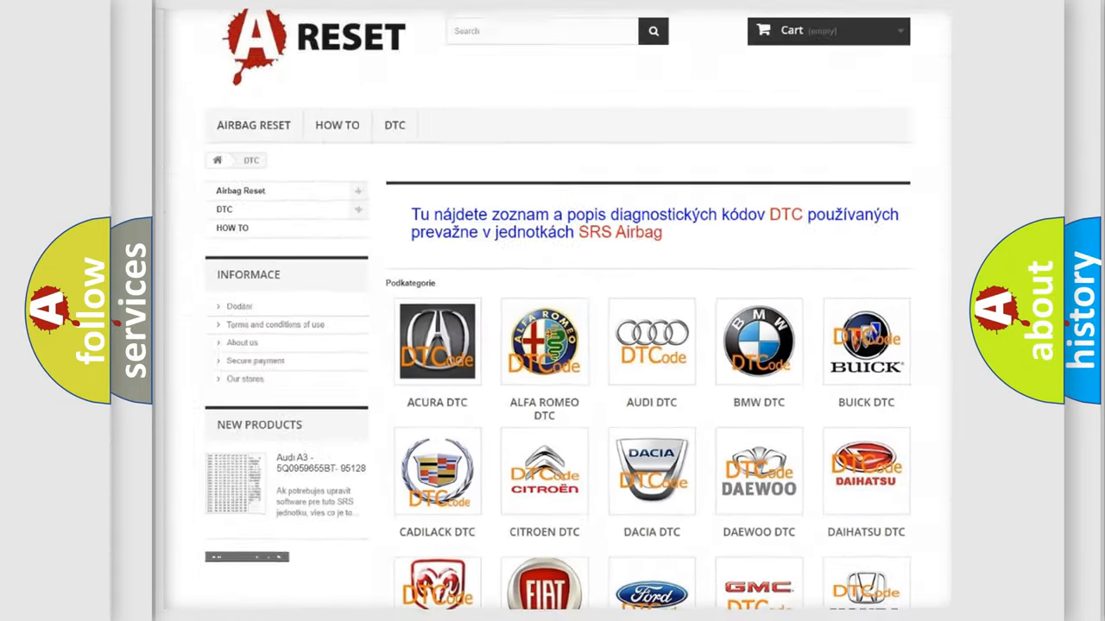
scroll("down", 3)
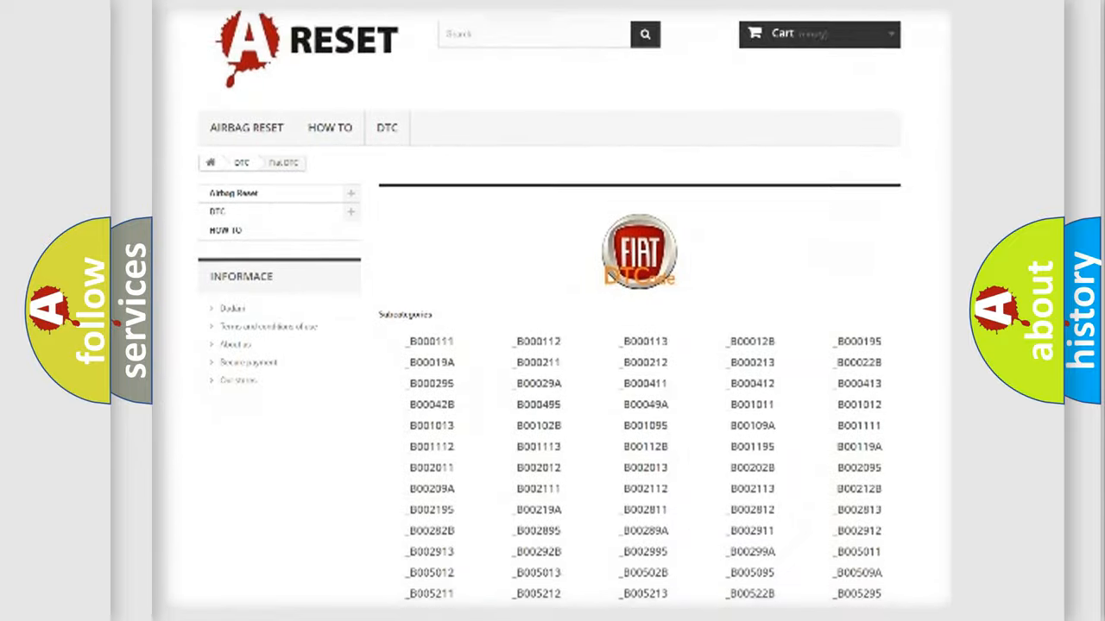
scroll("down", 3)
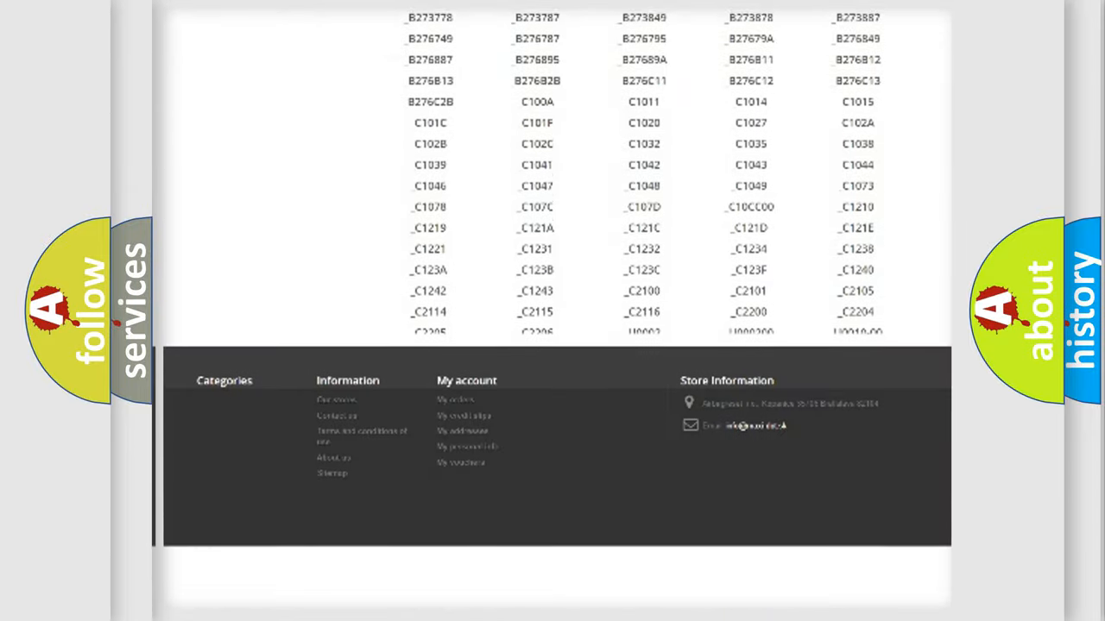
scroll("down", 3)
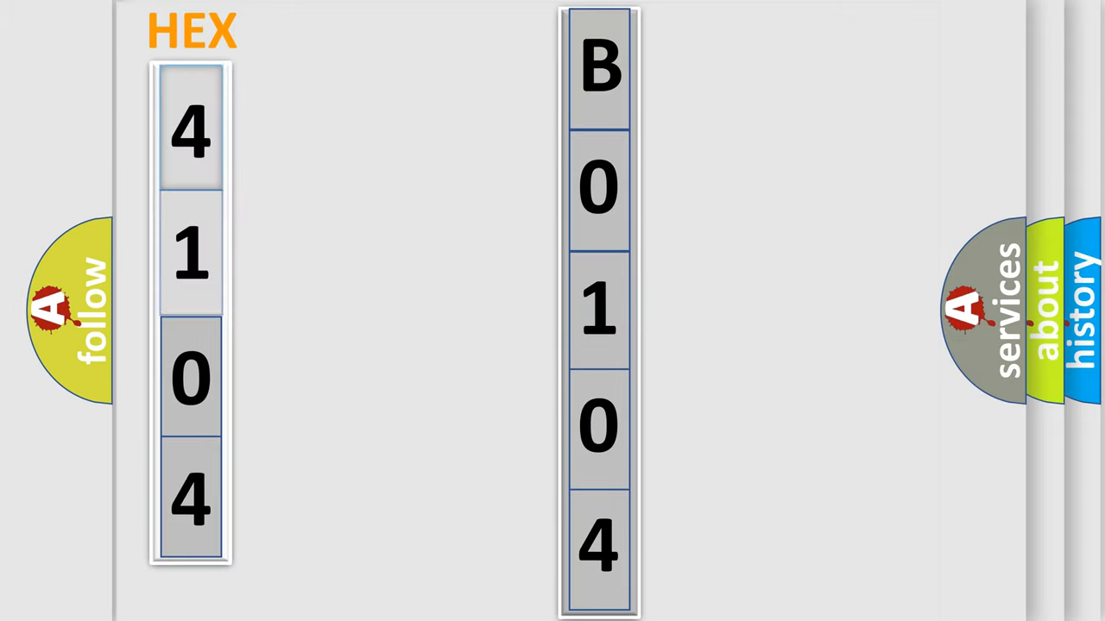
Show the hex breakdown slide pairing code B0104 with HEX digits 4 1 0 4
left_click(190, 130)
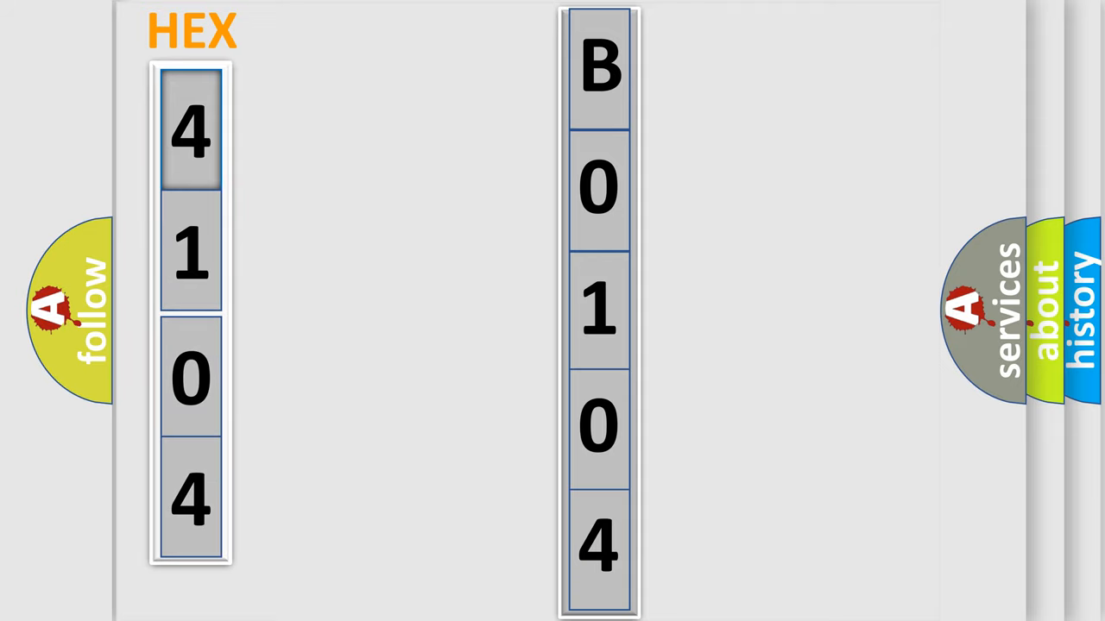